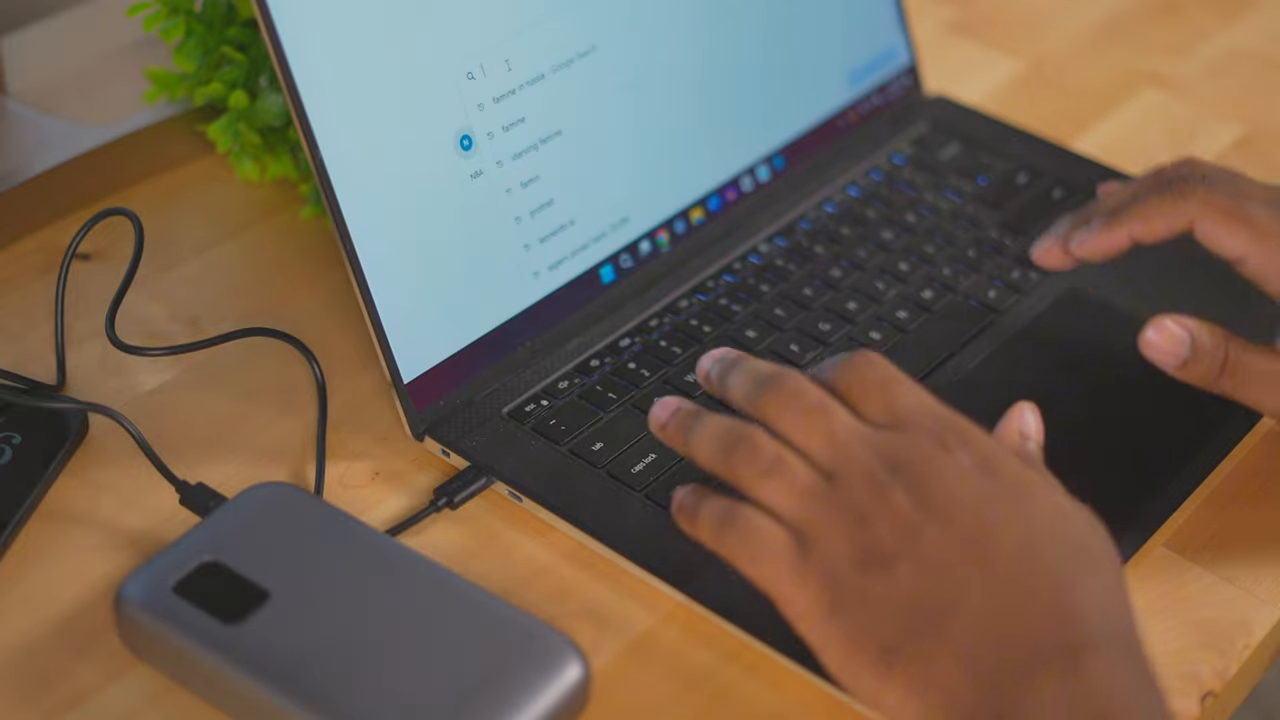
text(id)
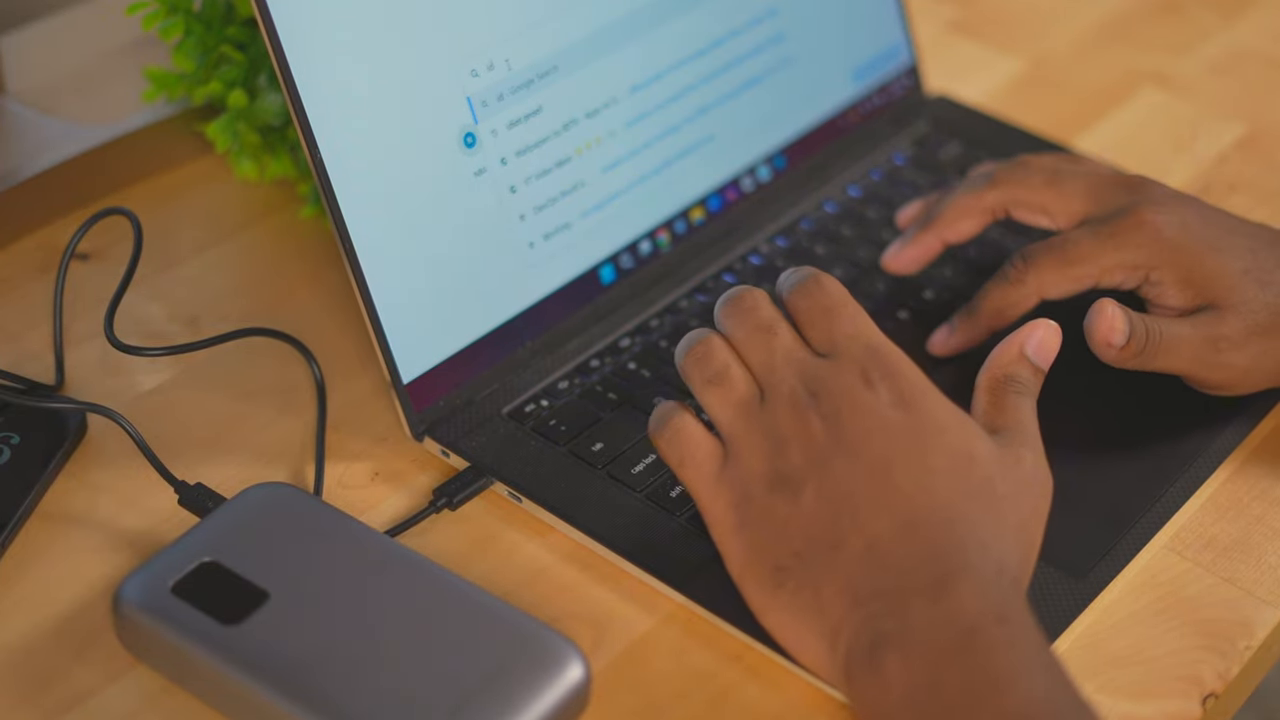